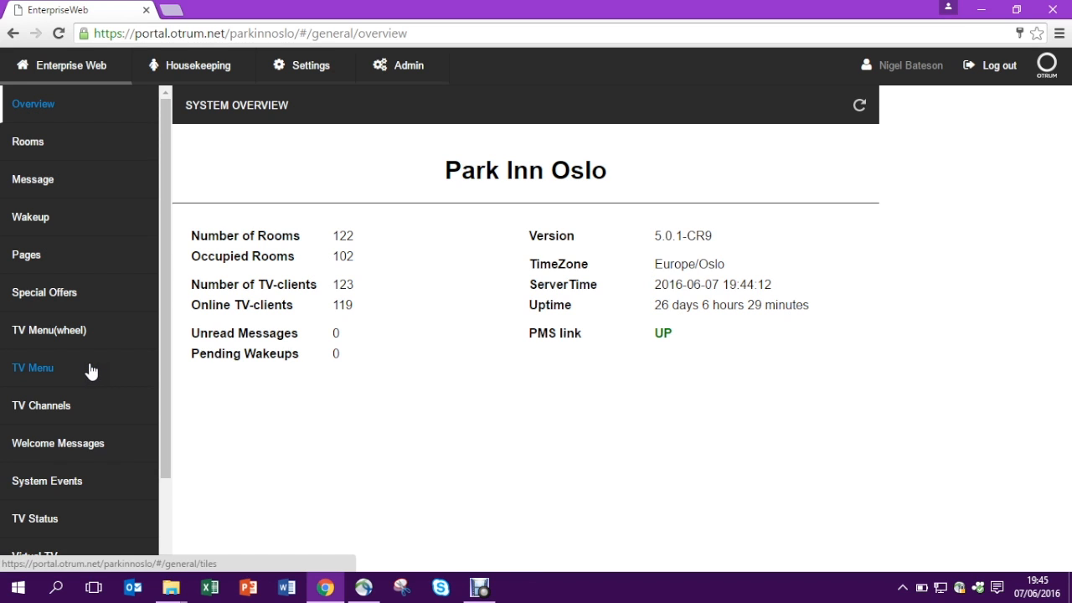
Step: Go to the TV Menu page from the Park Inn Oslo system overview sidebar
{"action": "left_click", "coordinate": [32, 369]}
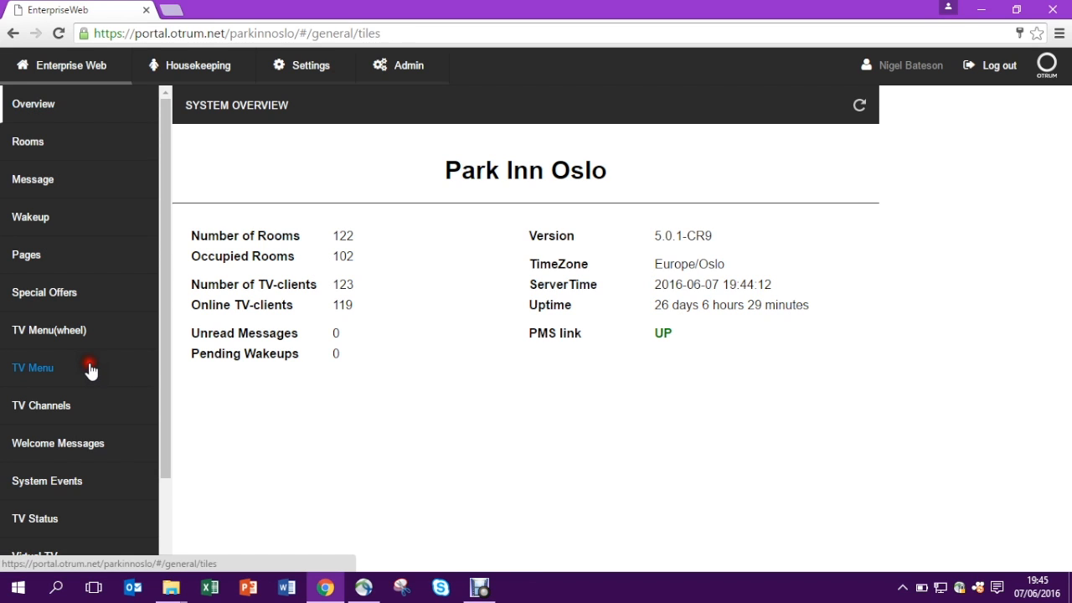
Step: Load the Menu Configuration tile grid showing the Hotel Information tile
{"action": "left_click", "coordinate": [33, 368]}
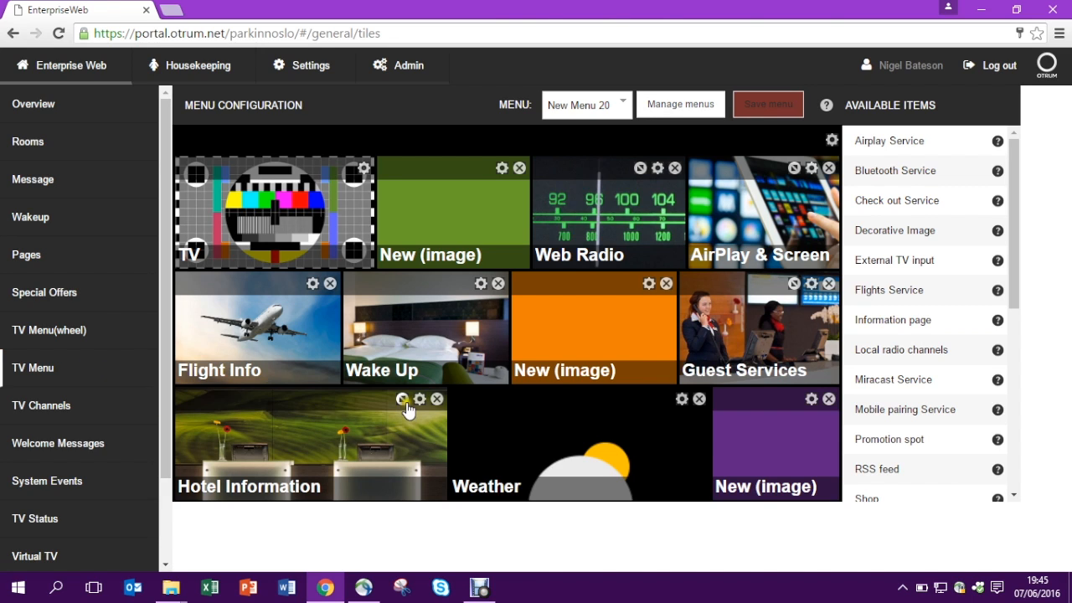
{"action": "mouse_move", "coordinate": [402, 399]}
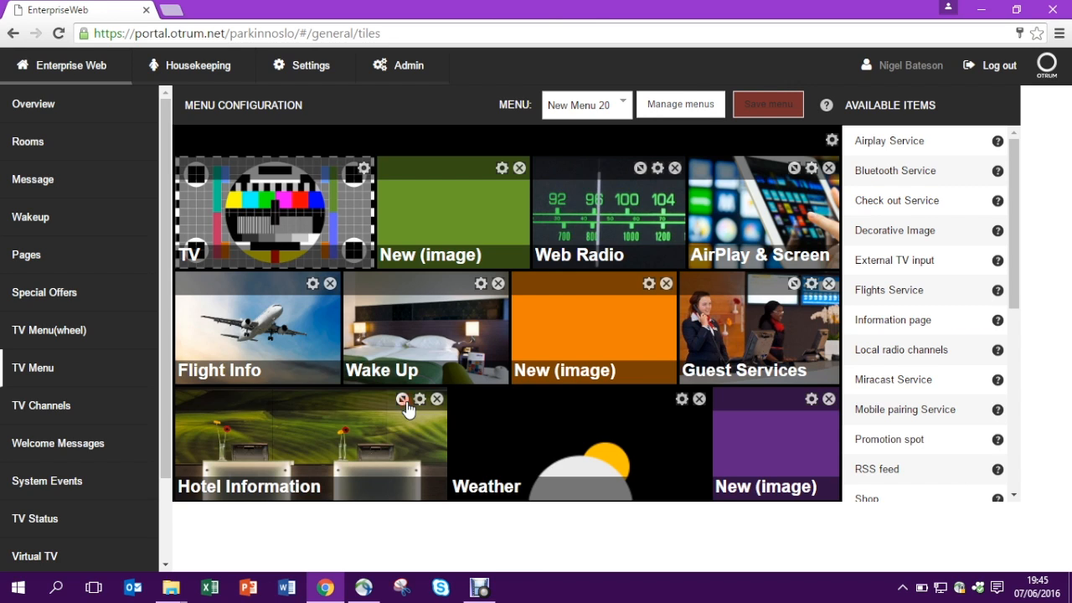
Step: Add blank Information page items to the Hotel Information tile and reach the first item's settings
{"action": "left_click", "coordinate": [419, 399]}
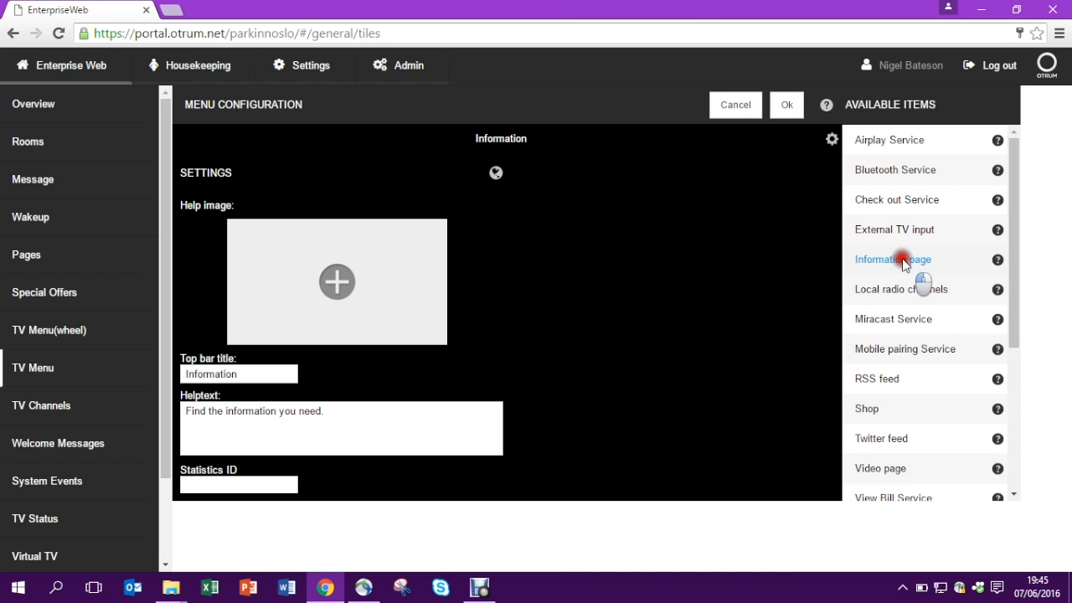
{"action": "left_click", "coordinate": [894, 258]}
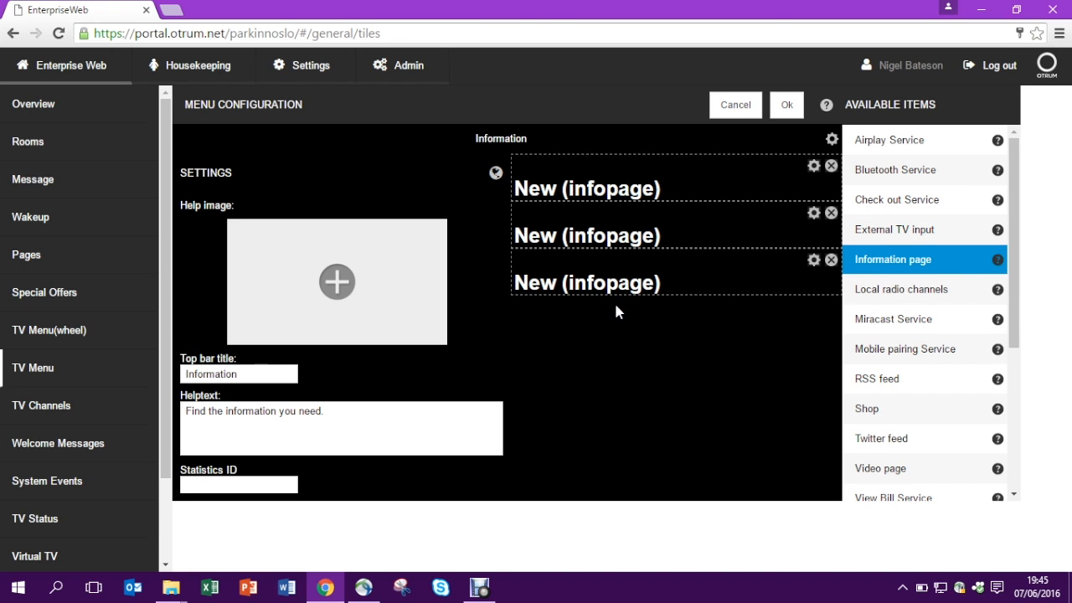
{"action": "left_click", "coordinate": [814, 166]}
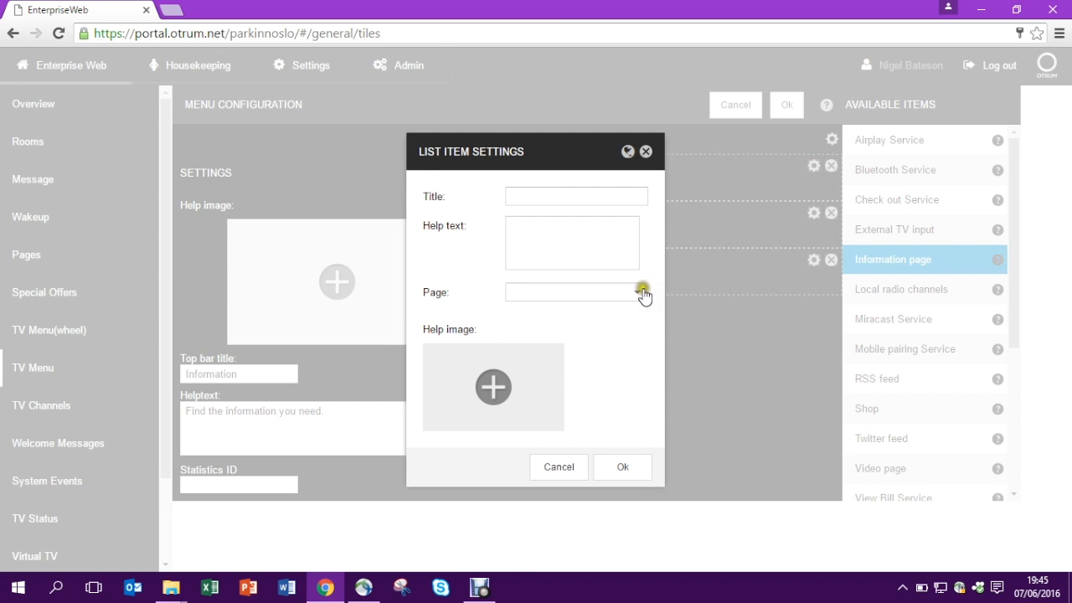
Step: Name the first item Breakfast, link it to the Breakfast page and confirm
{"action": "left_click", "coordinate": [640, 292]}
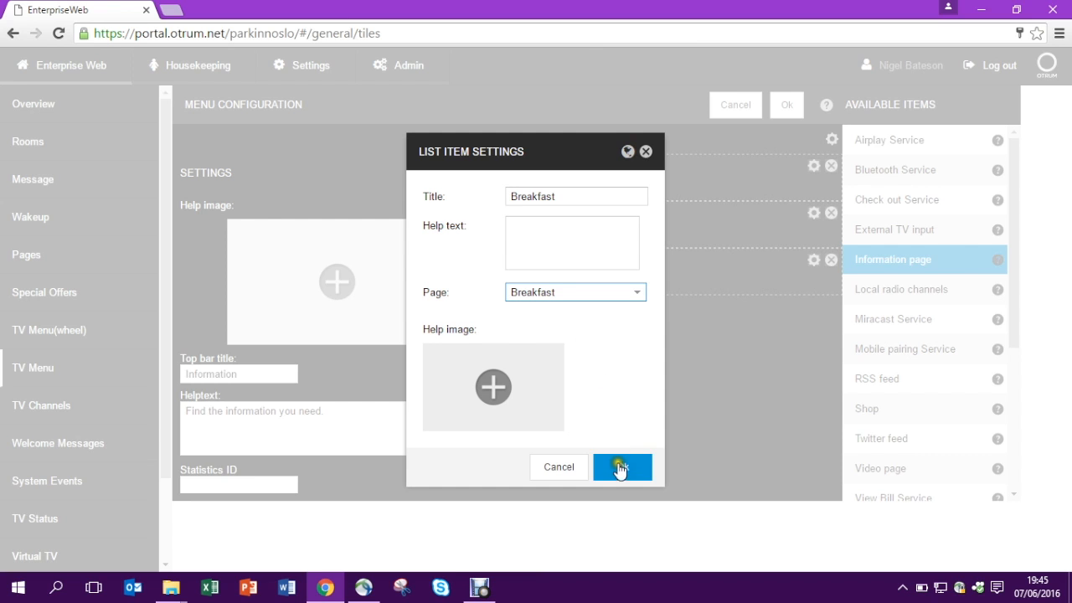
{"action": "left_click", "coordinate": [623, 465]}
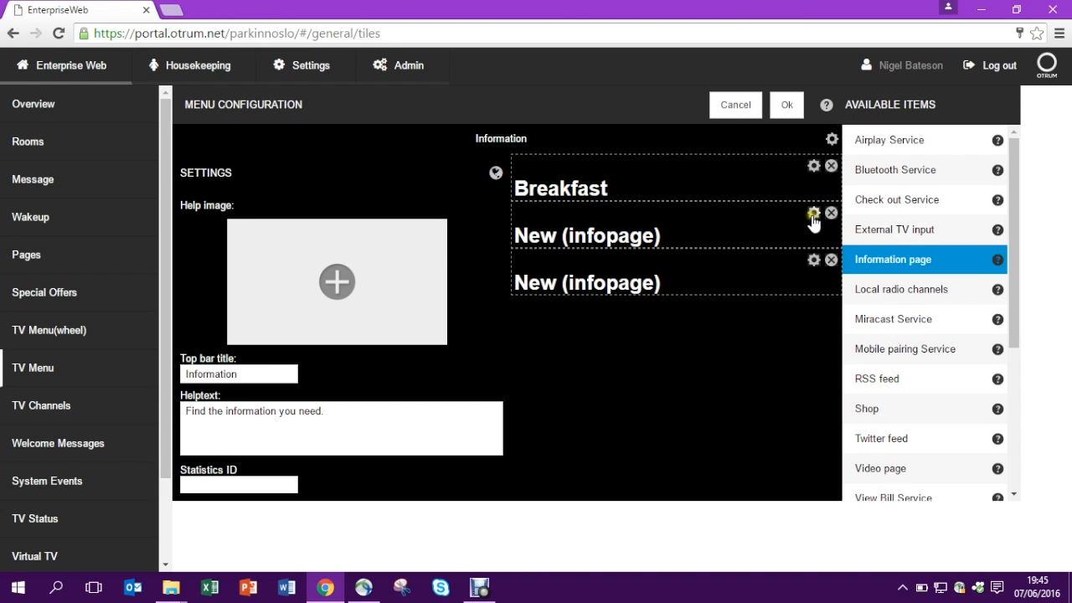
Step: Make the second item Your room, linked to the rooms page
{"action": "left_click", "coordinate": [814, 211]}
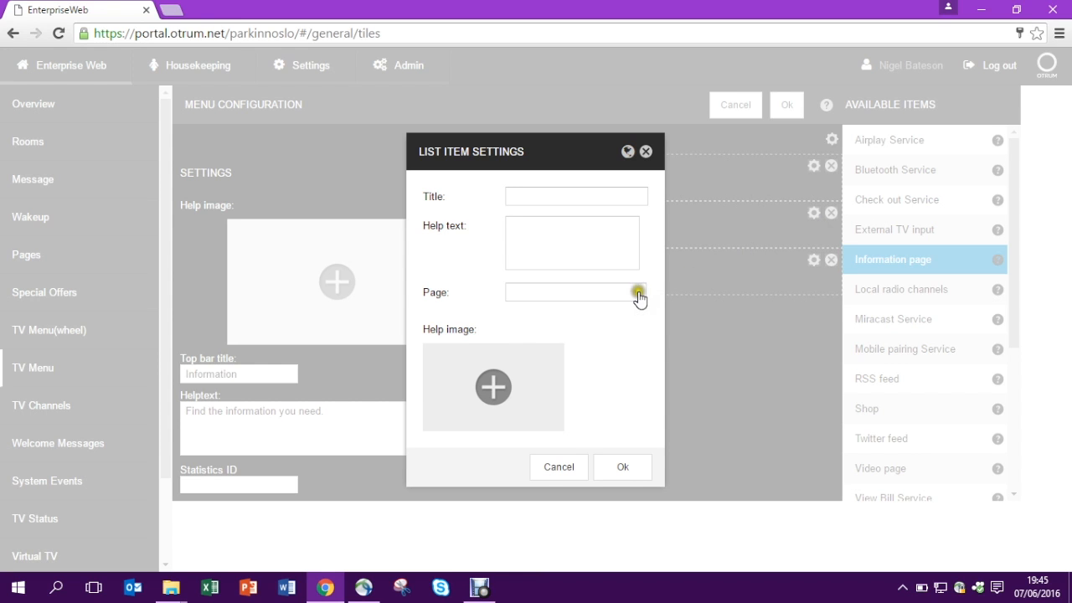
{"action": "left_click", "coordinate": [638, 291]}
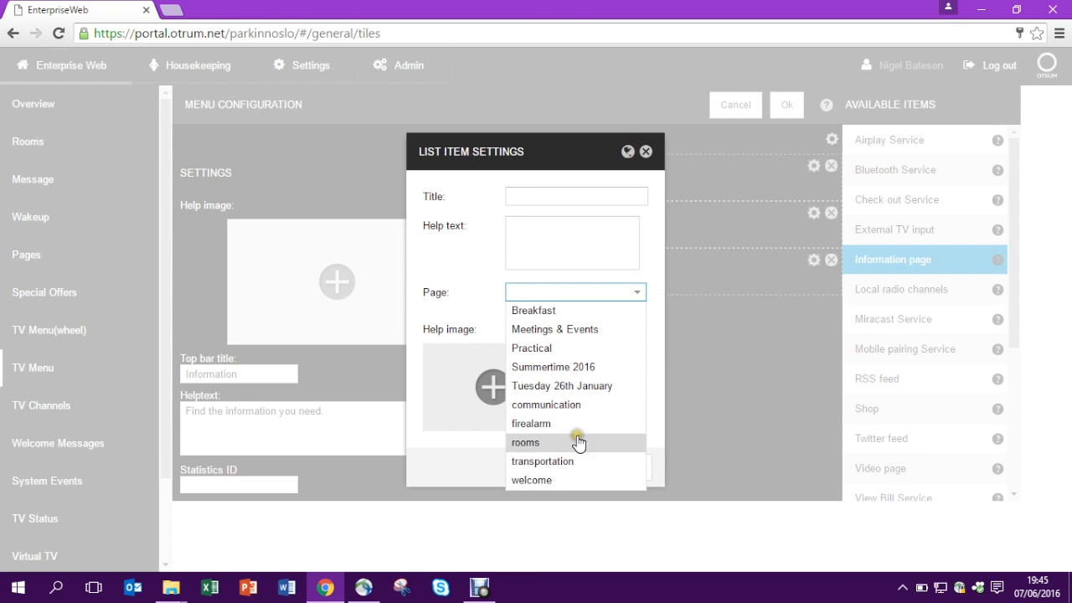
{"action": "left_click", "coordinate": [526, 443]}
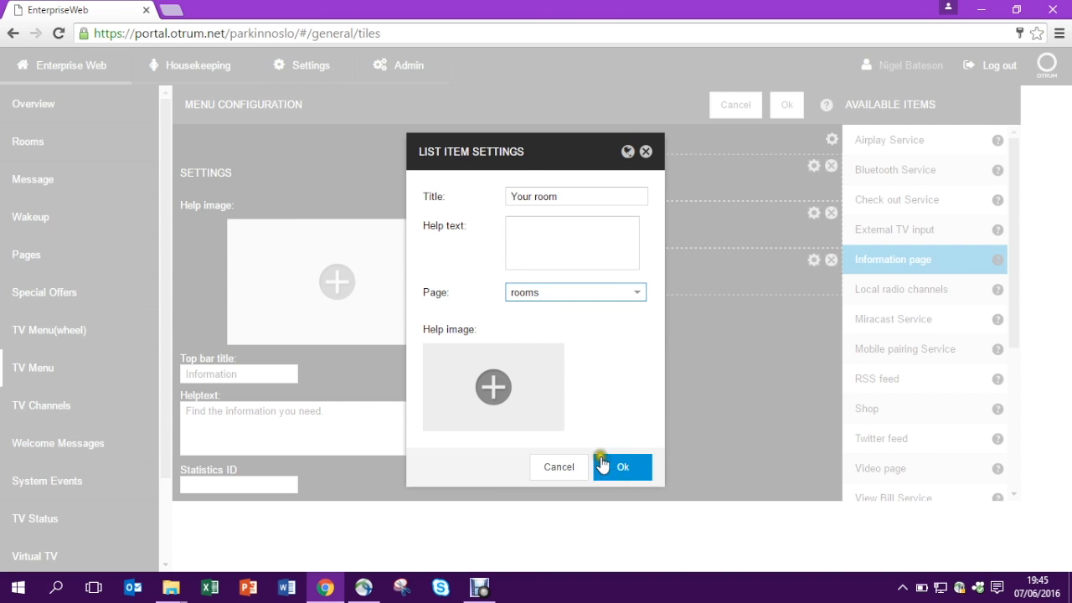
{"action": "left_click", "coordinate": [623, 465]}
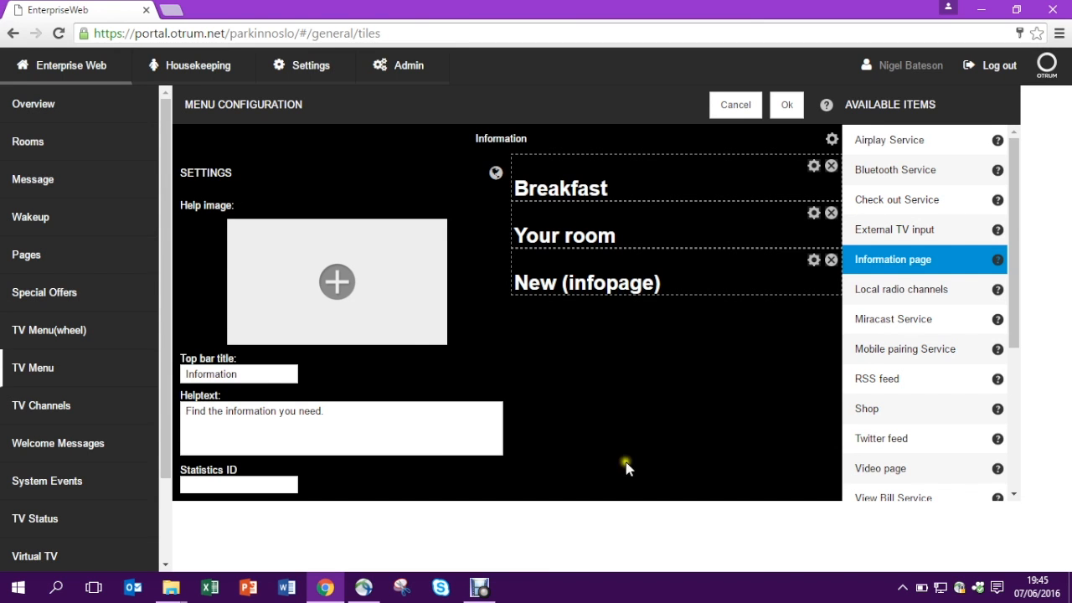
Step: Make the third item Transportation, linked to the transportation page
{"action": "left_click", "coordinate": [814, 260]}
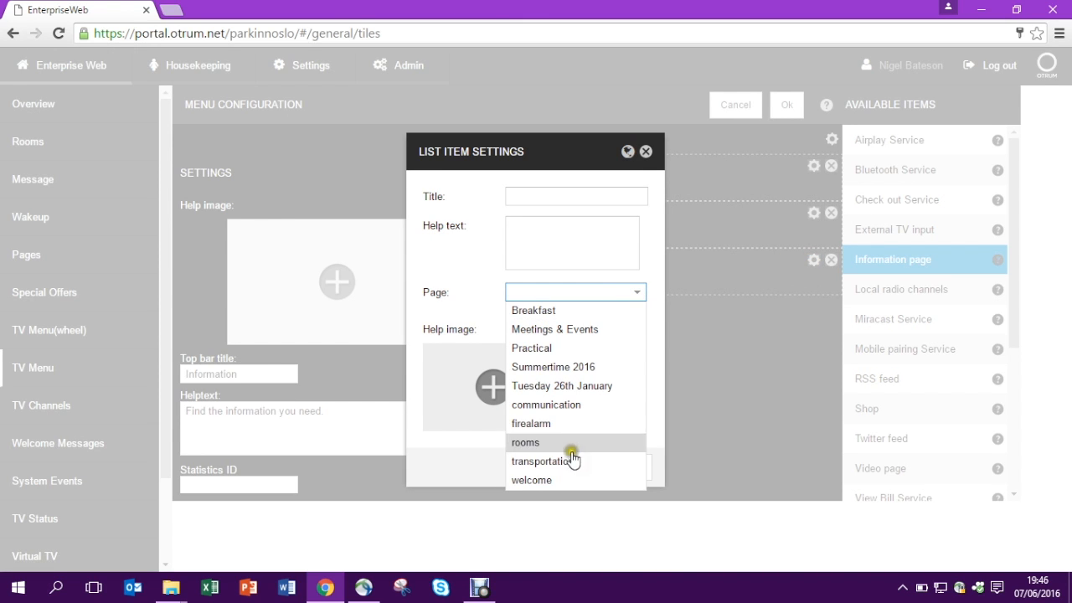
{"action": "left_click", "coordinate": [543, 462]}
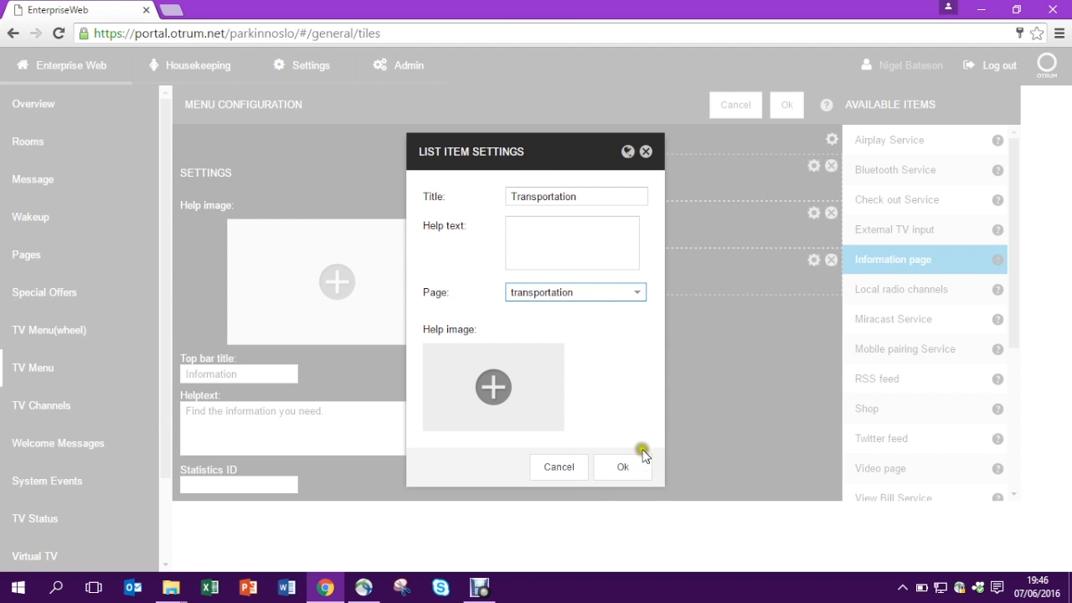
{"action": "left_click", "coordinate": [624, 466]}
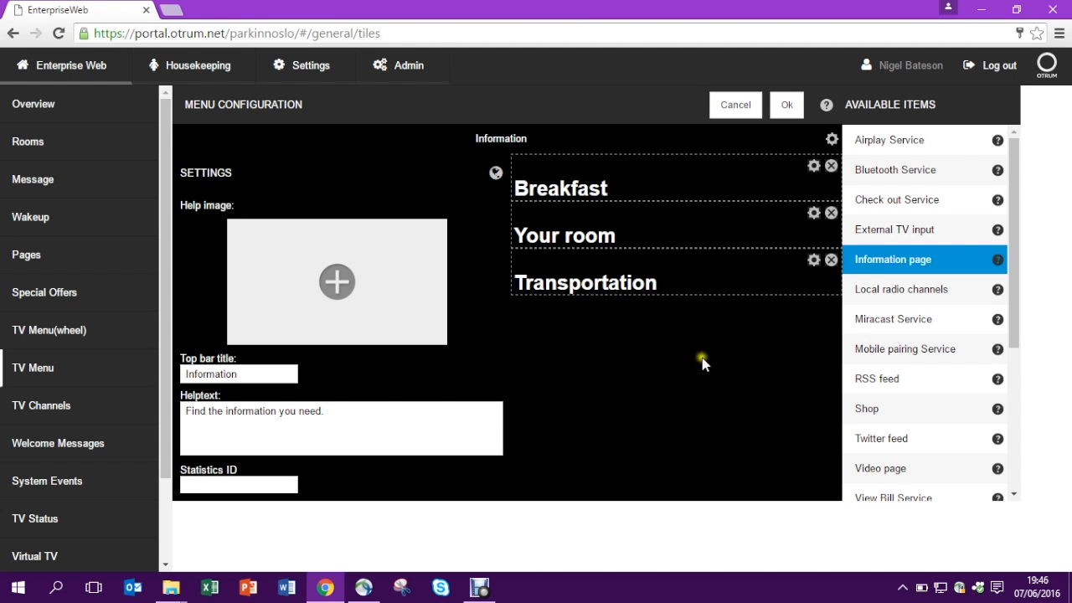
{"action": "mouse_move", "coordinate": [786, 104]}
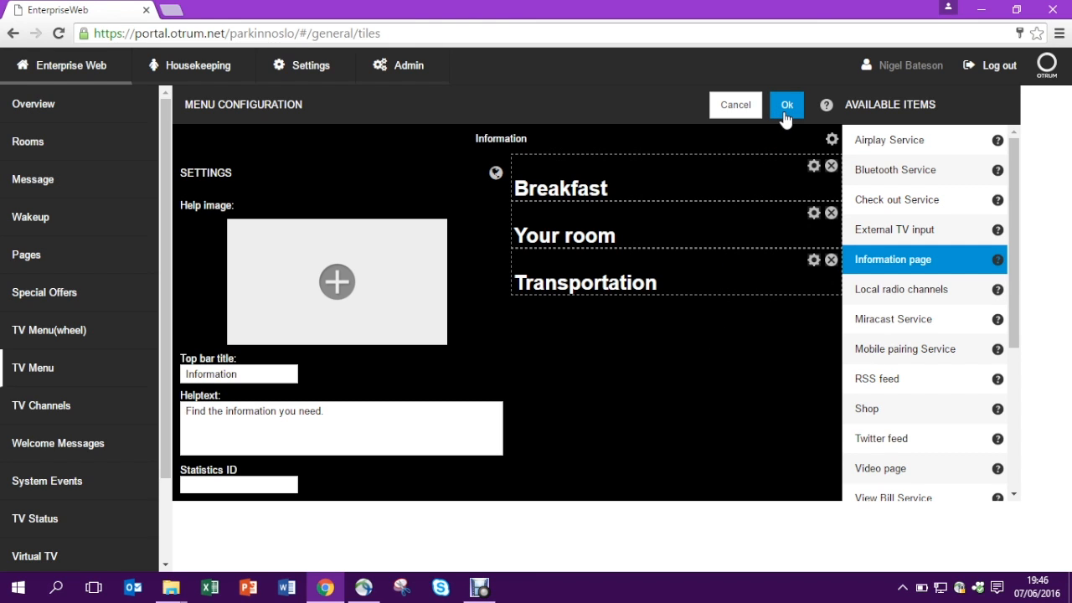
Step: Confirm the Hotel Information tile settings and save the TV menu
{"action": "left_click", "coordinate": [786, 104]}
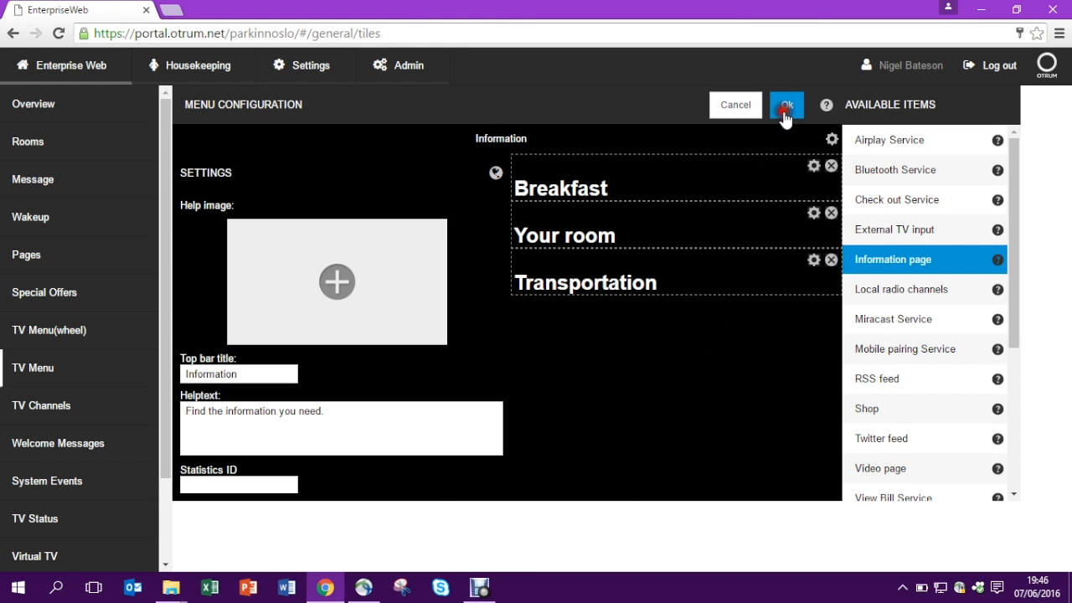
{"action": "left_click", "coordinate": [786, 104]}
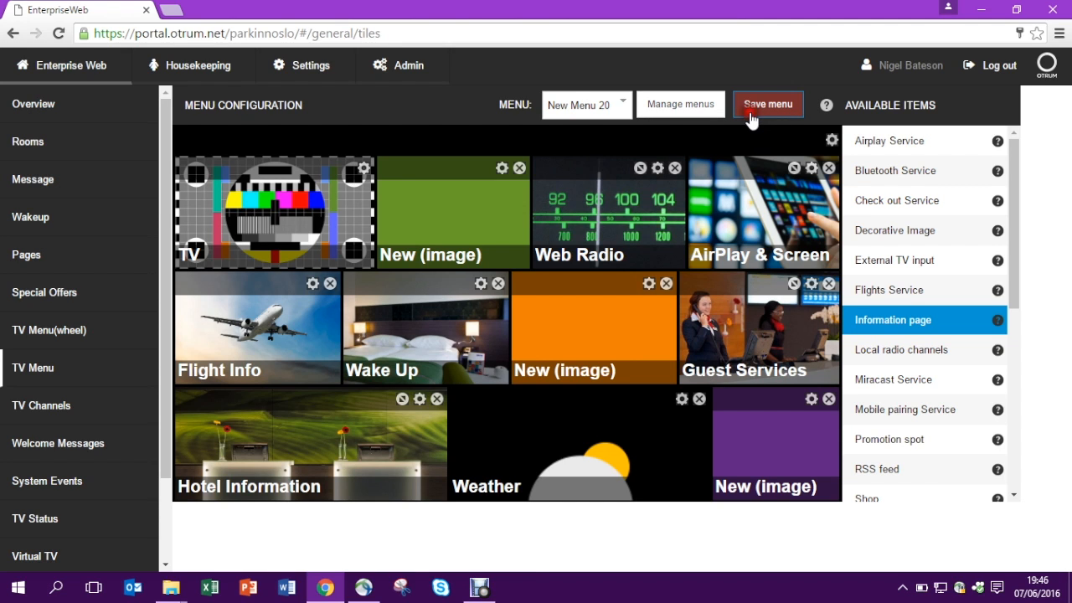
{"action": "left_click", "coordinate": [768, 104]}
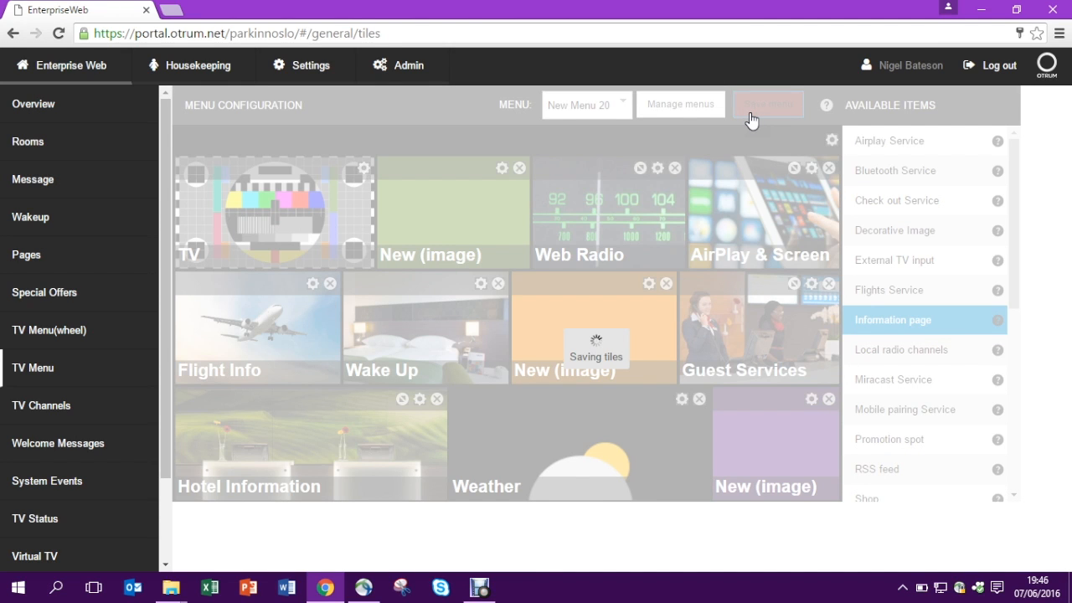